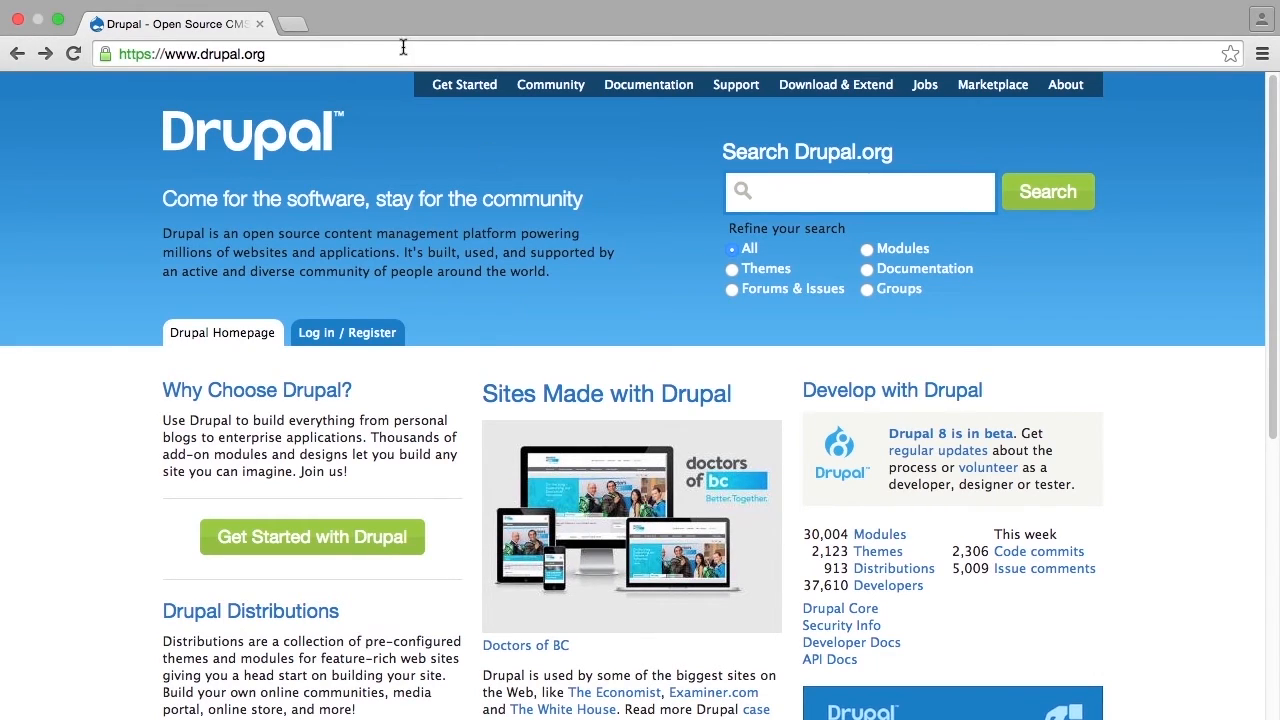
Step: Load the Drupal installer's language step at localhost:8888
type("localhost:8888/core/install.php")
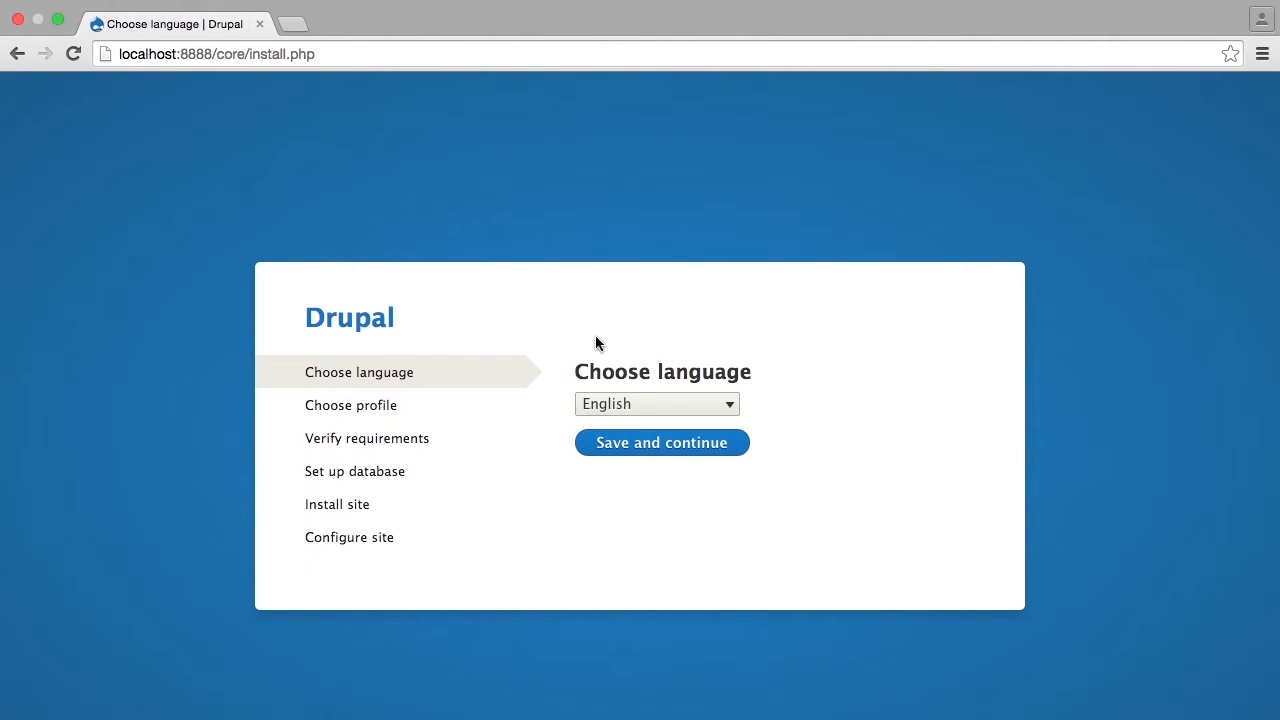
Step: Confirm English as the installation language and continue to profile selection
left_click(660, 442)
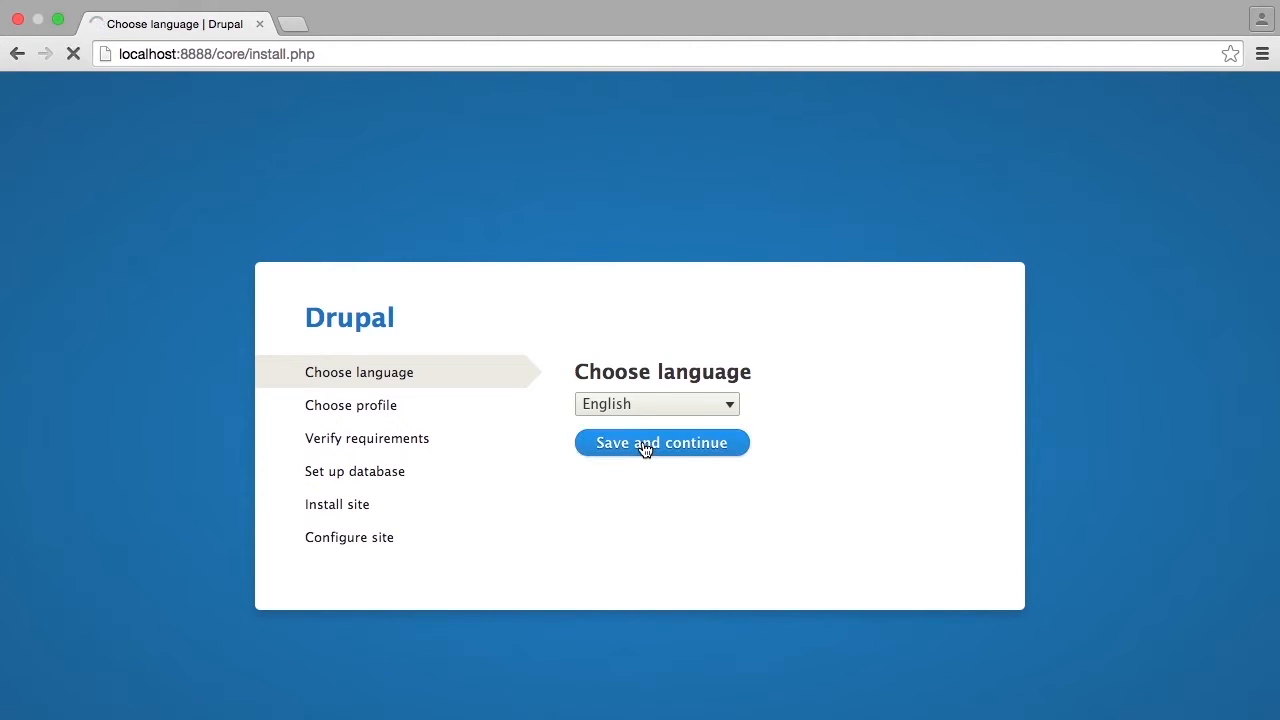
left_click(660, 442)
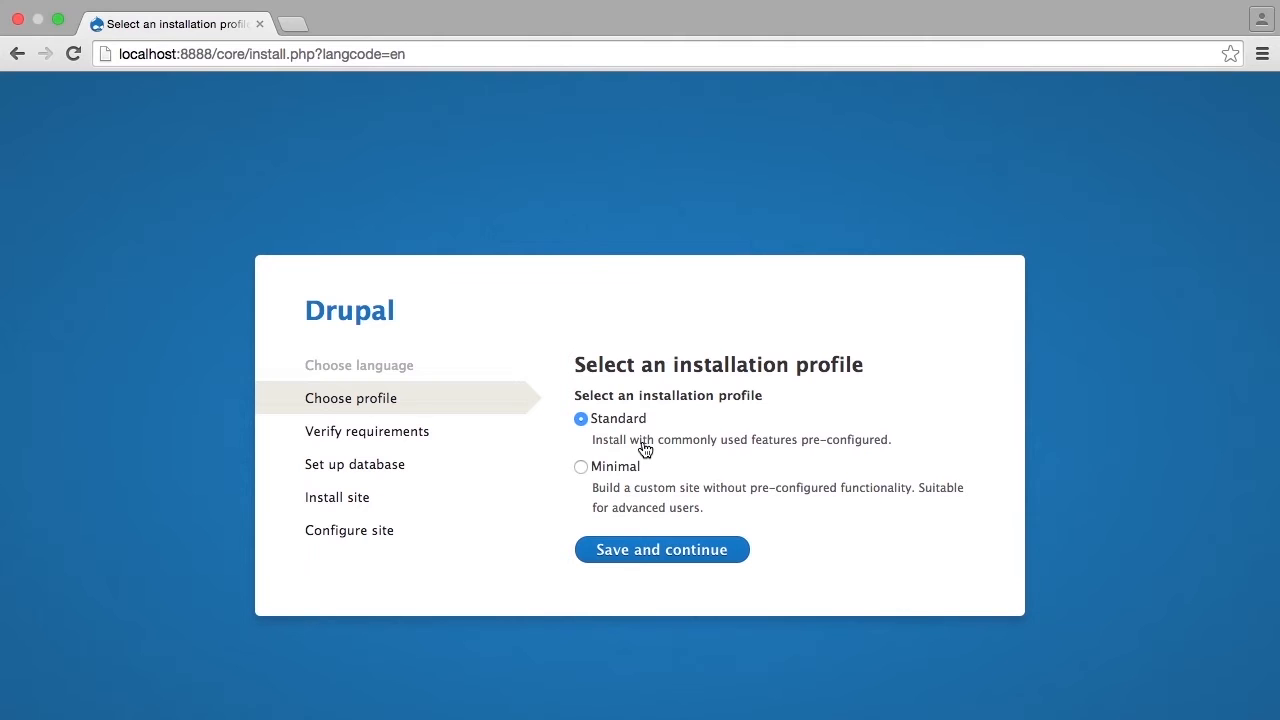
Step: Confirm the Standard installation profile and continue to database configuration
left_click(660, 548)
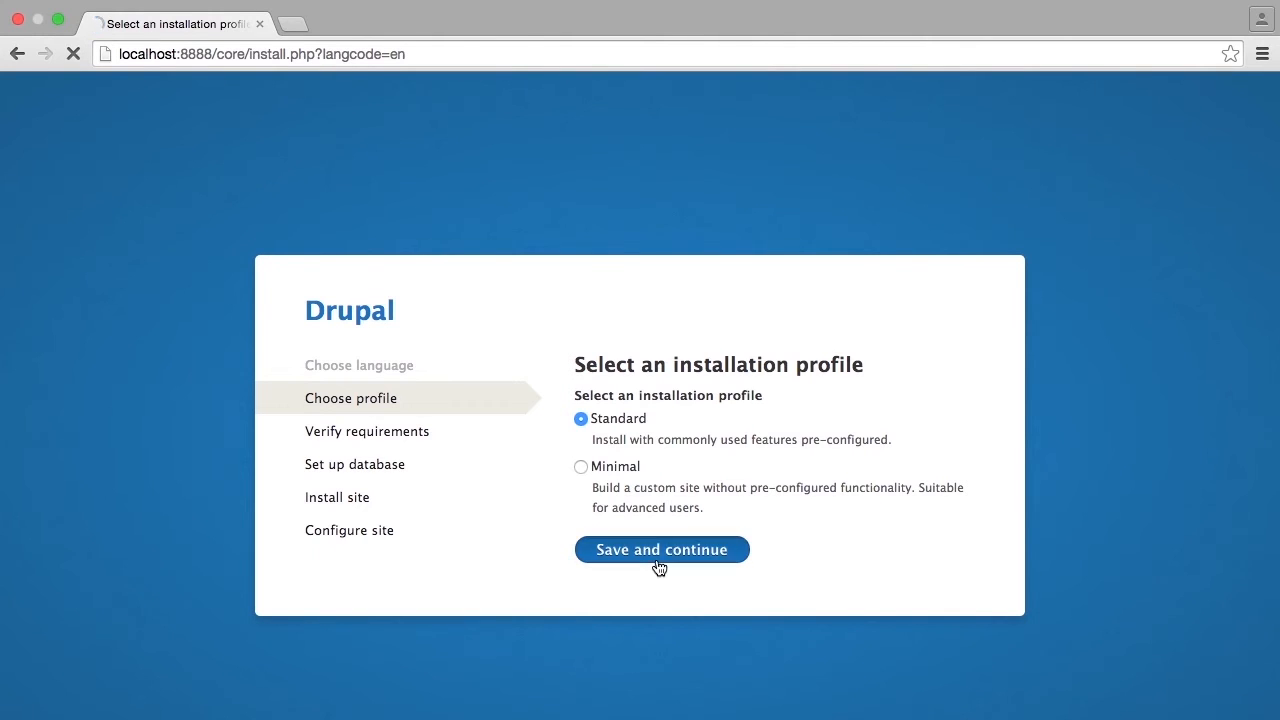
left_click(660, 548)
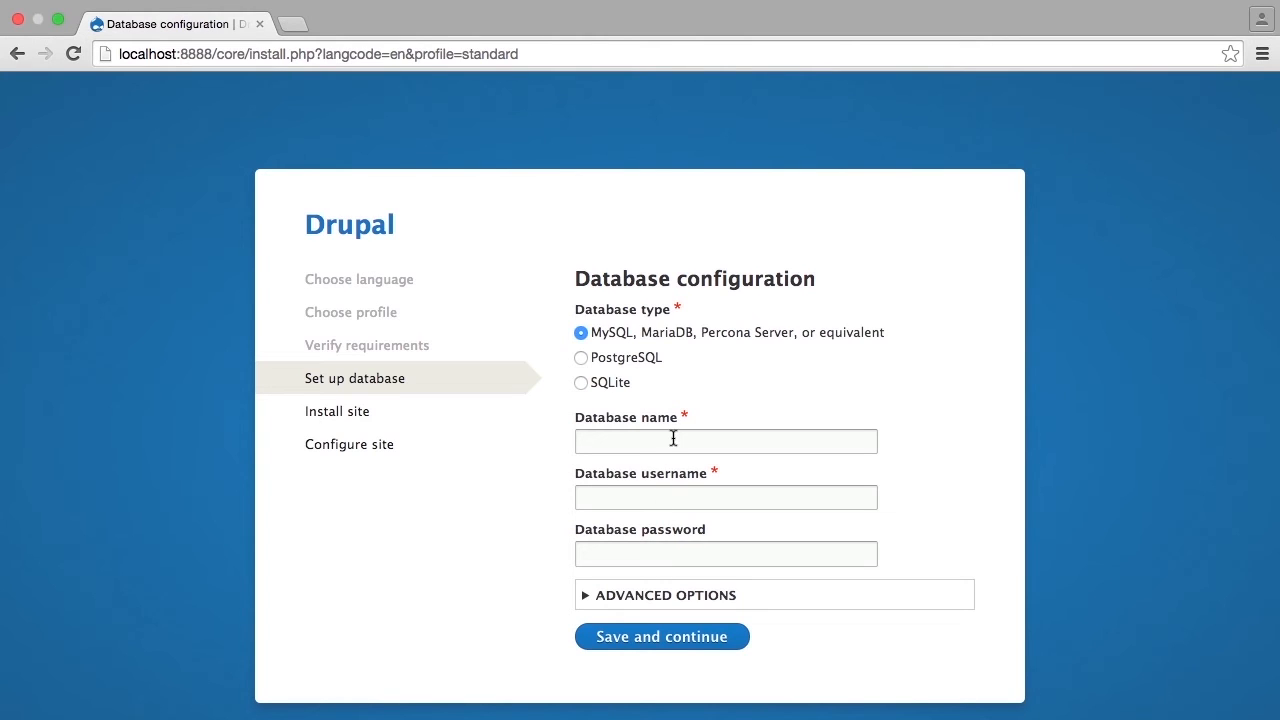
Step: Enter database name d80205 and username root, then move to the password field
left_click(724, 442)
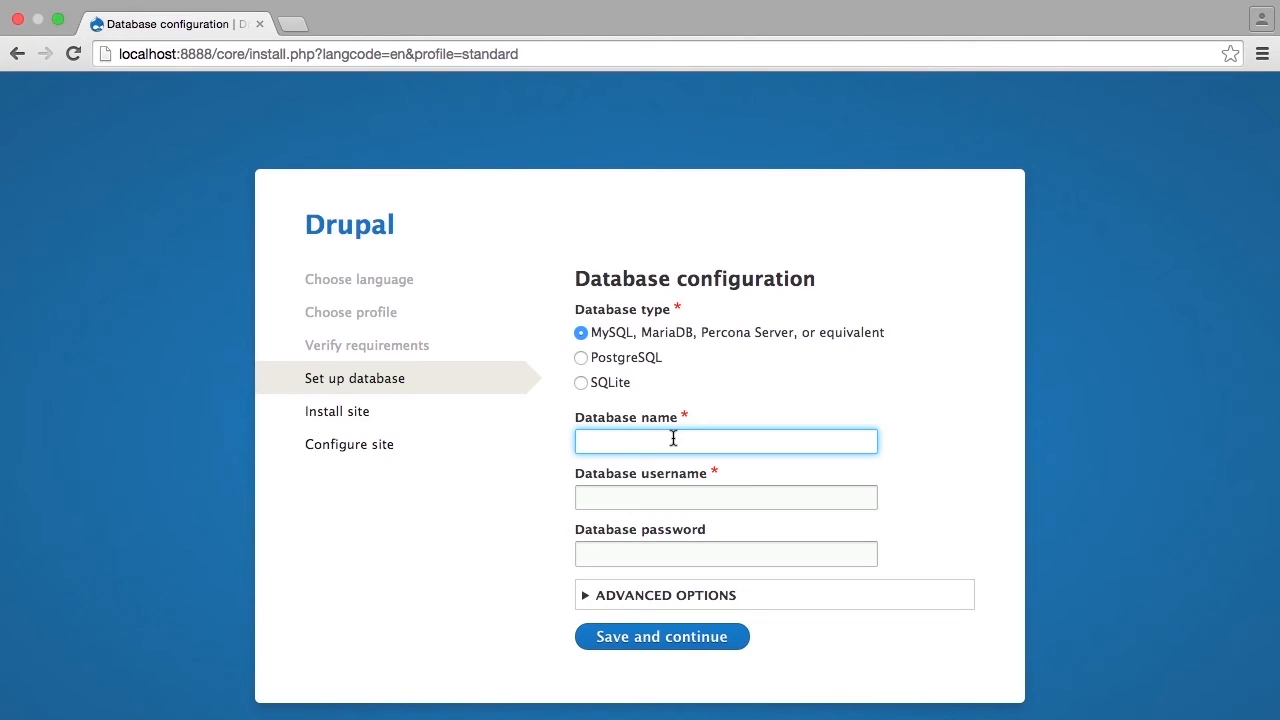
type("d802")
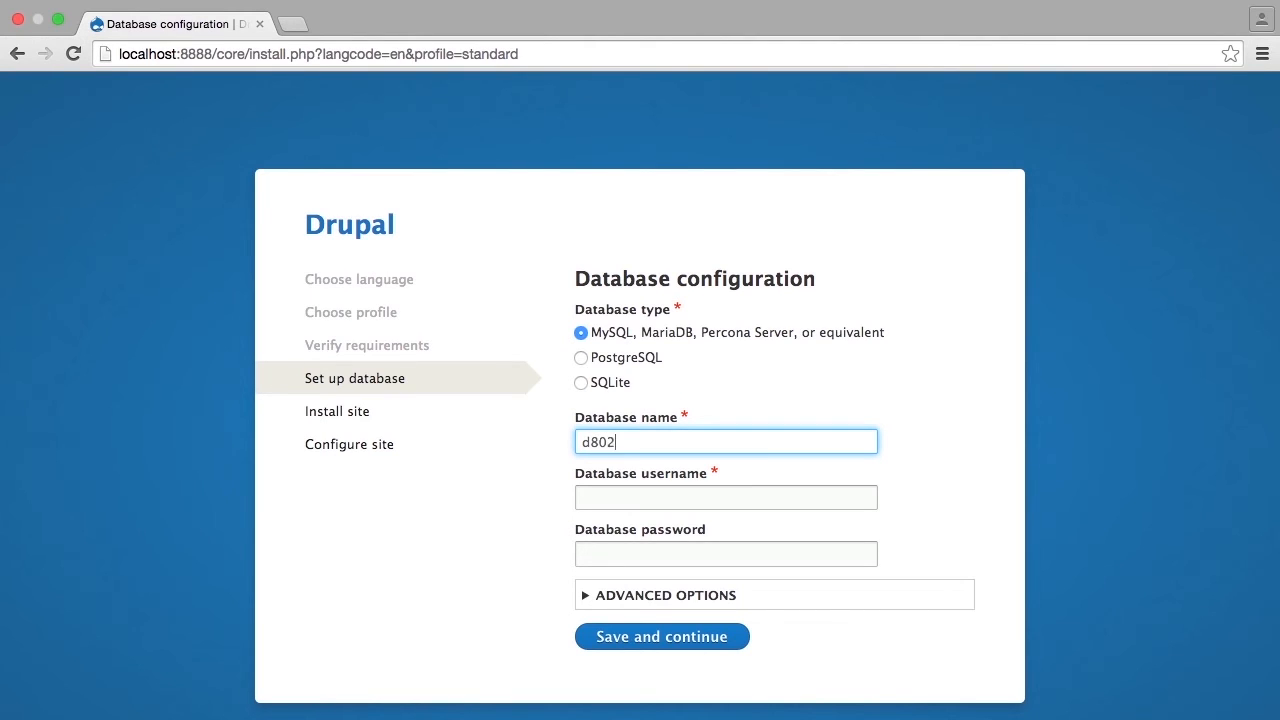
type("05")
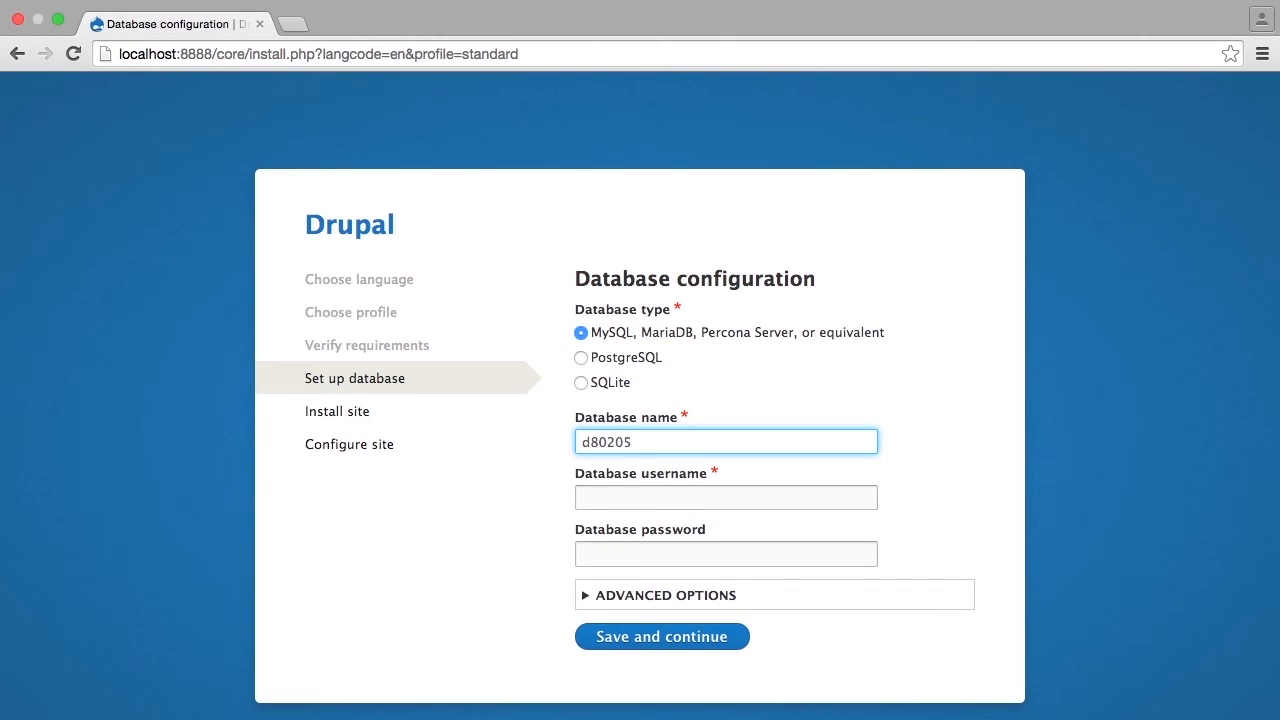
type("r")
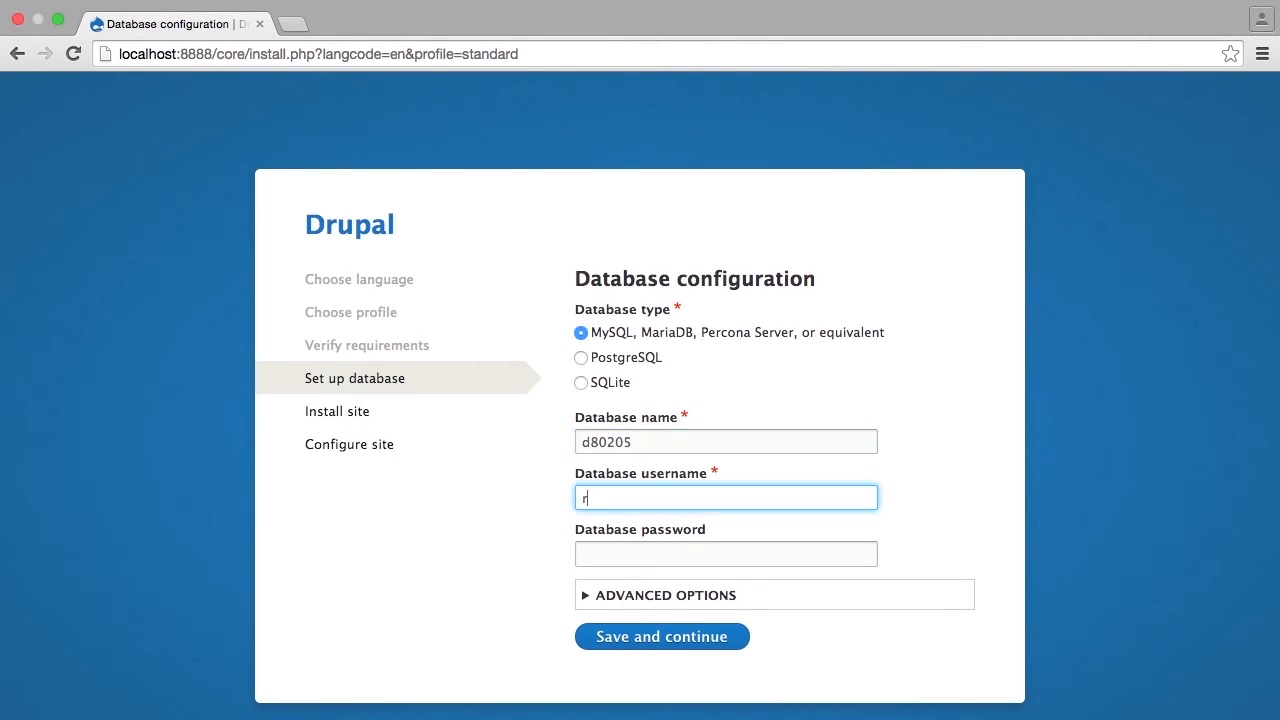
type("oot")
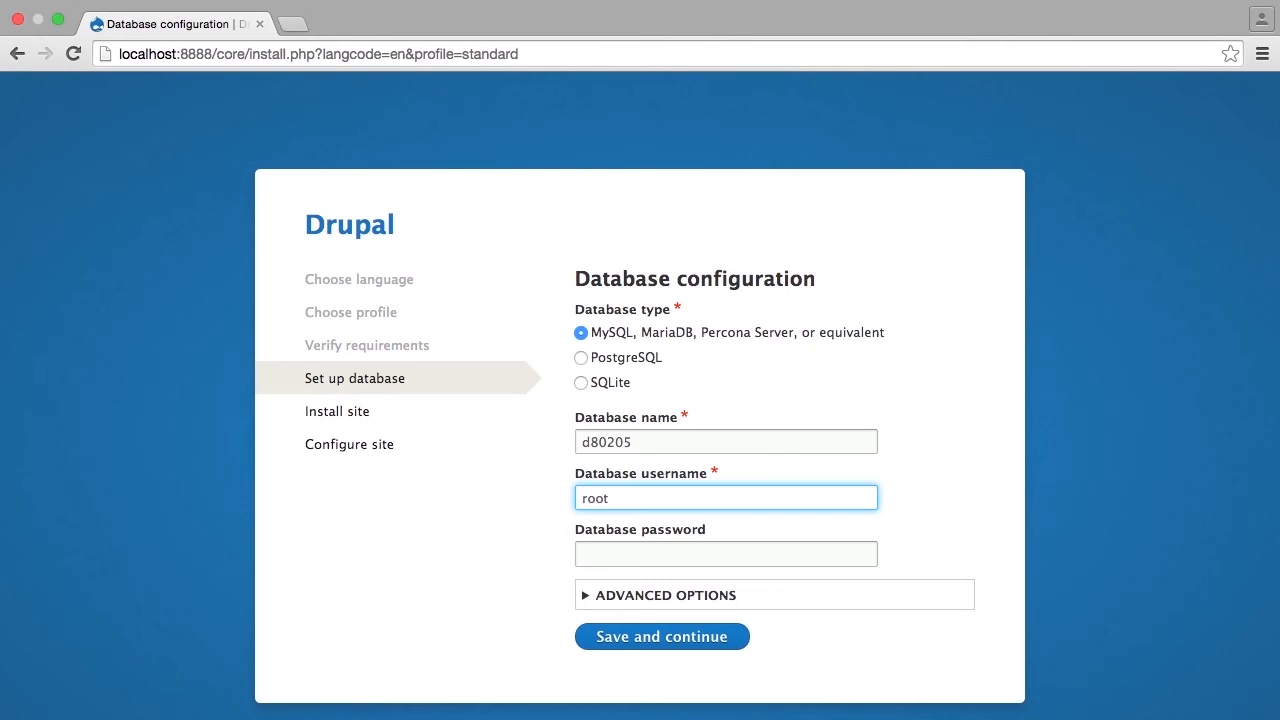
left_click(724, 552)
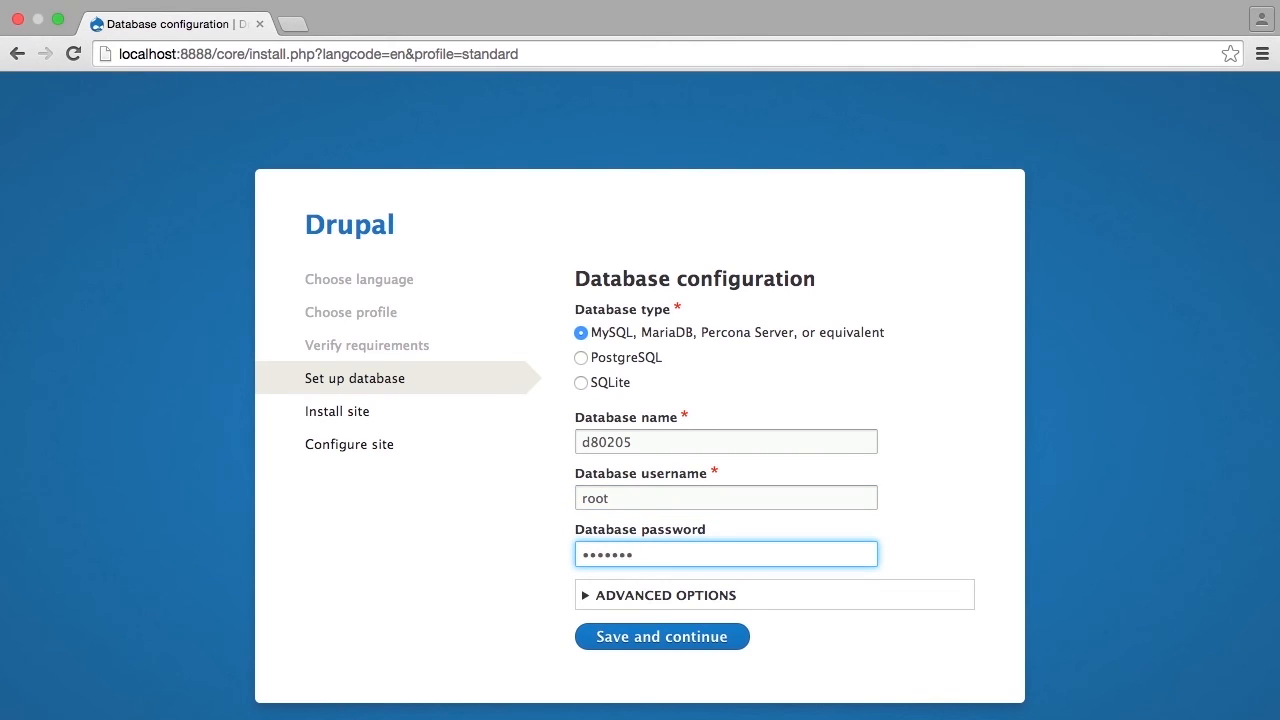
Step: Check advanced options host localhost and port 3306, then submit to begin installation
left_click(664, 594)
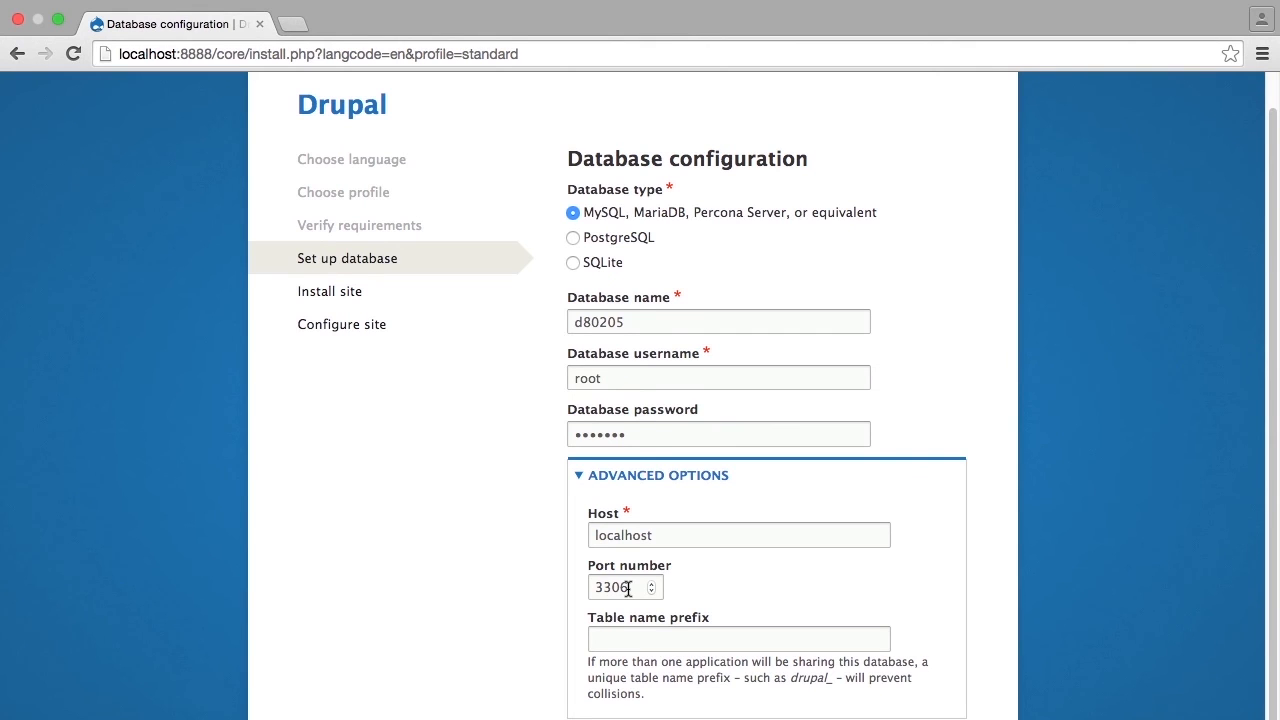
scroll("down", 3)
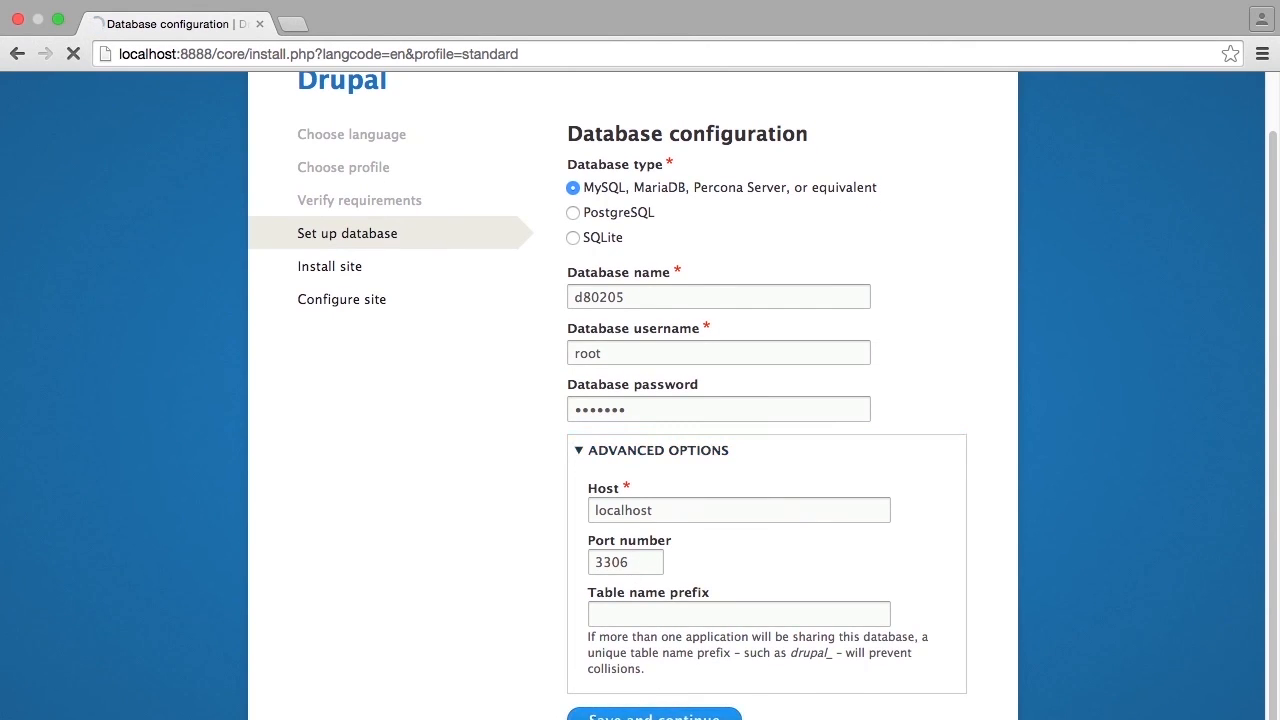
left_click(654, 716)
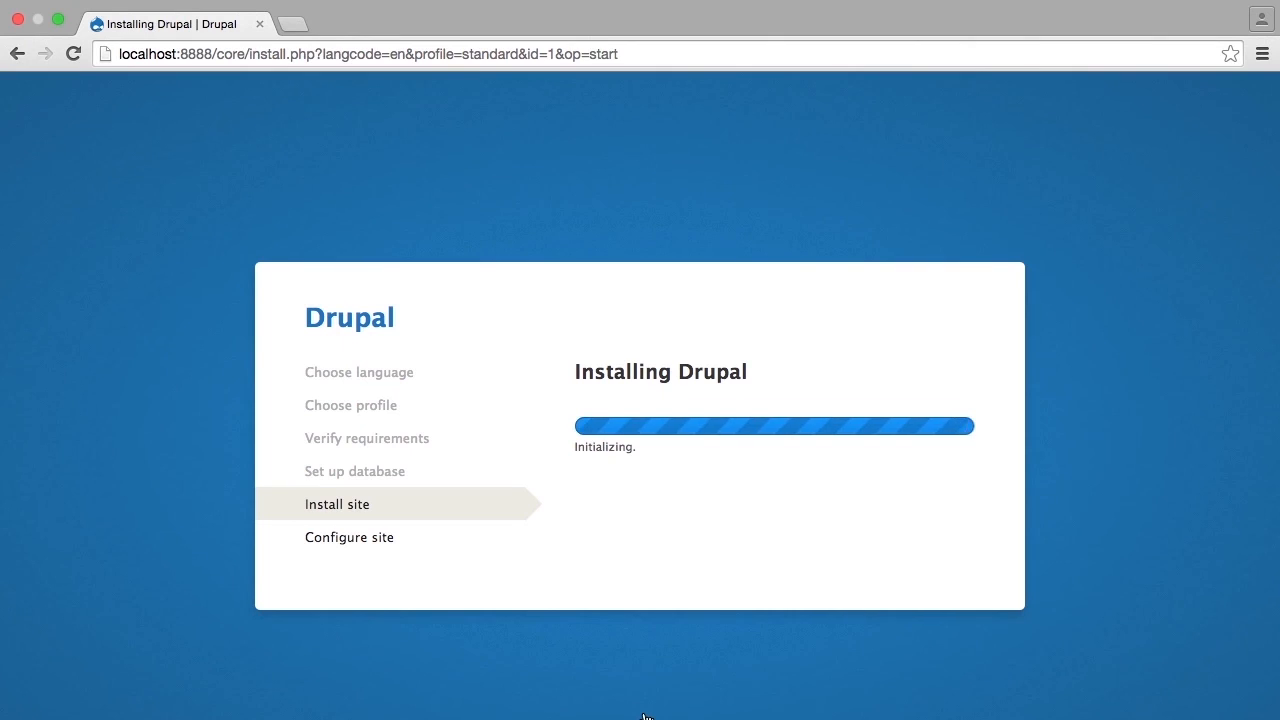